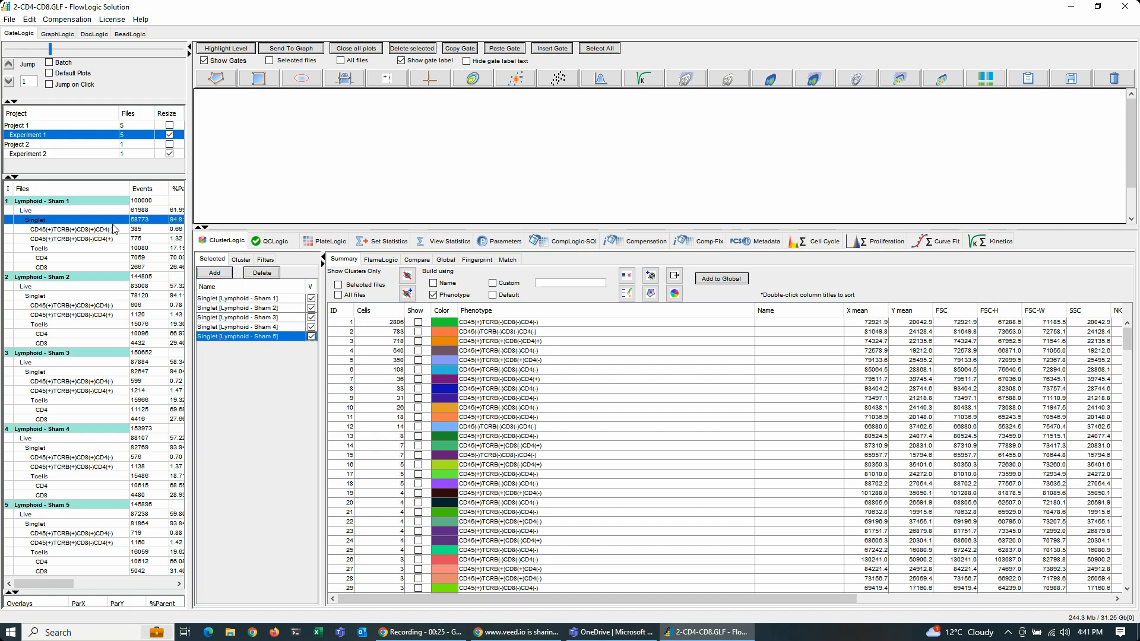
Step: Show the ClusterLogic compare table with phenotype pie charts across the five Sham singlet files
left_click(417, 259)
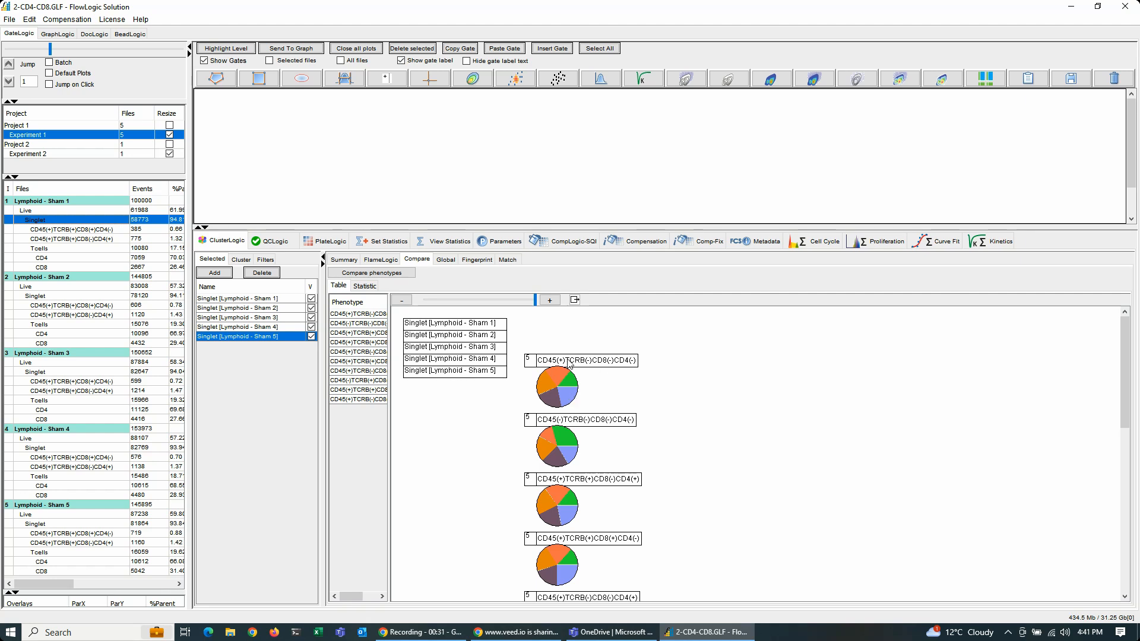
mouse_move(584, 407)
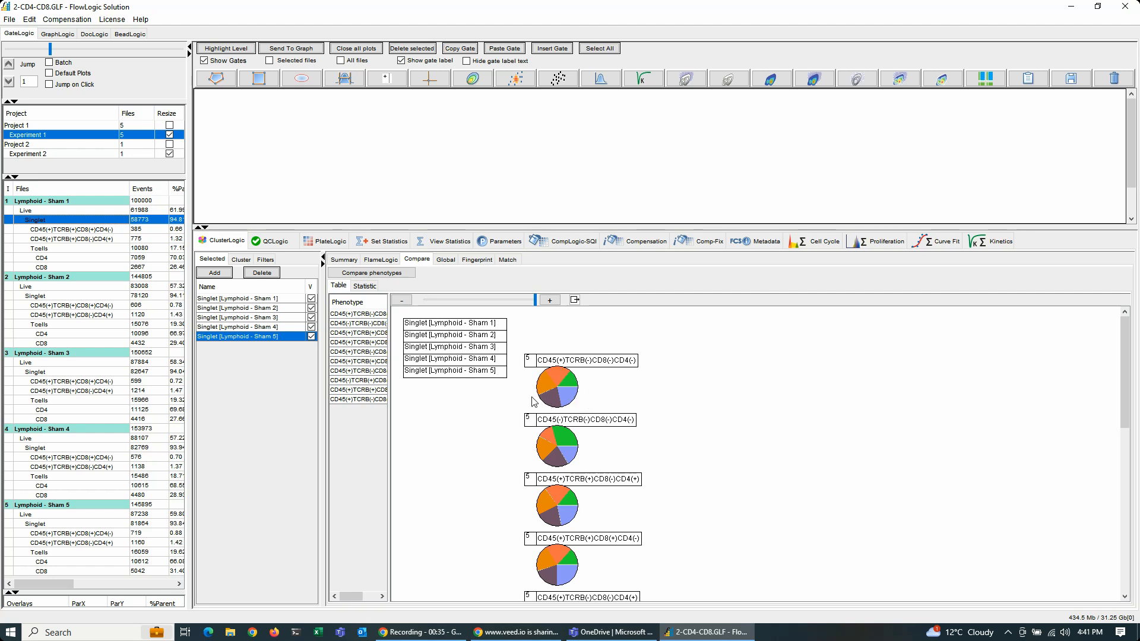
mouse_move(612, 370)
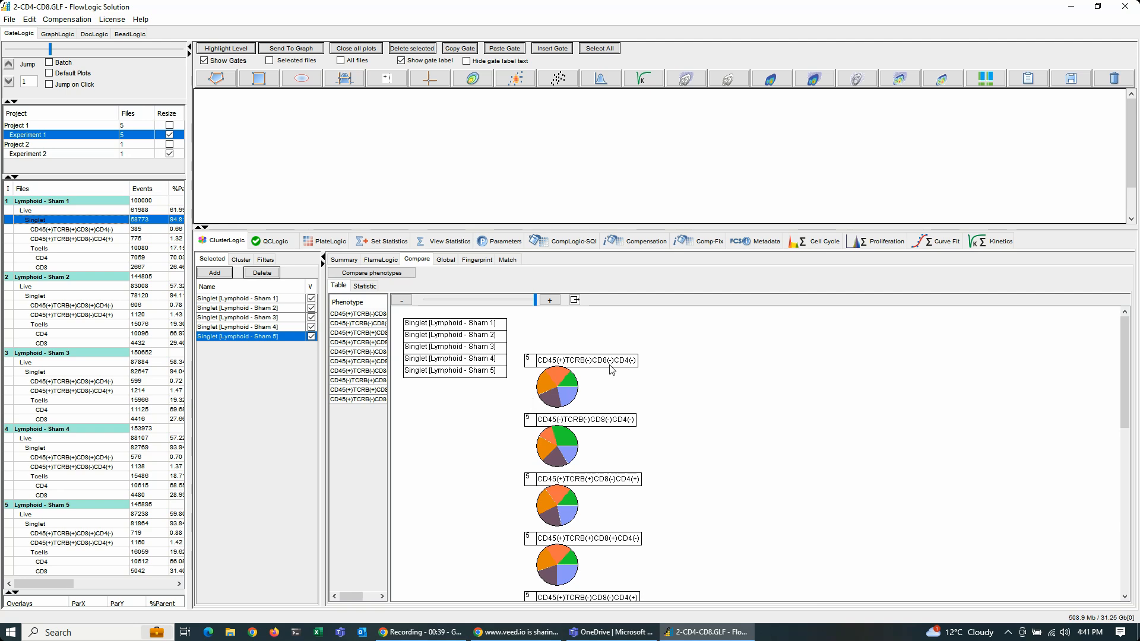
mouse_move(569, 378)
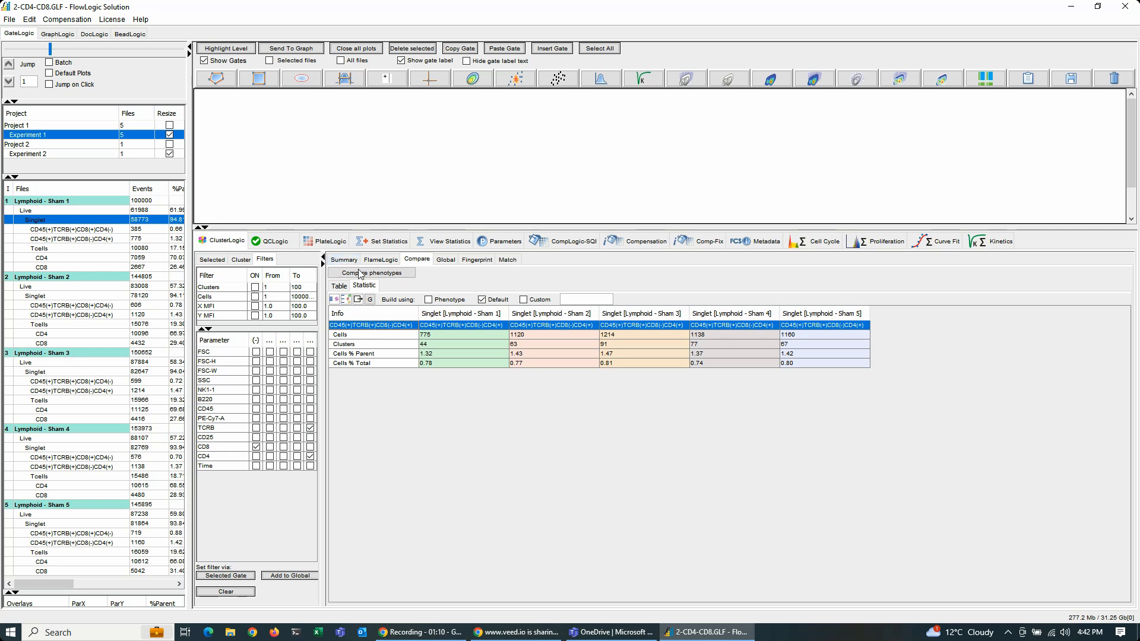
Step: Show cells, clusters and percentages for the CD45+TCRB+CD8-CD4+ cluster across the Sham files
left_click(372, 272)
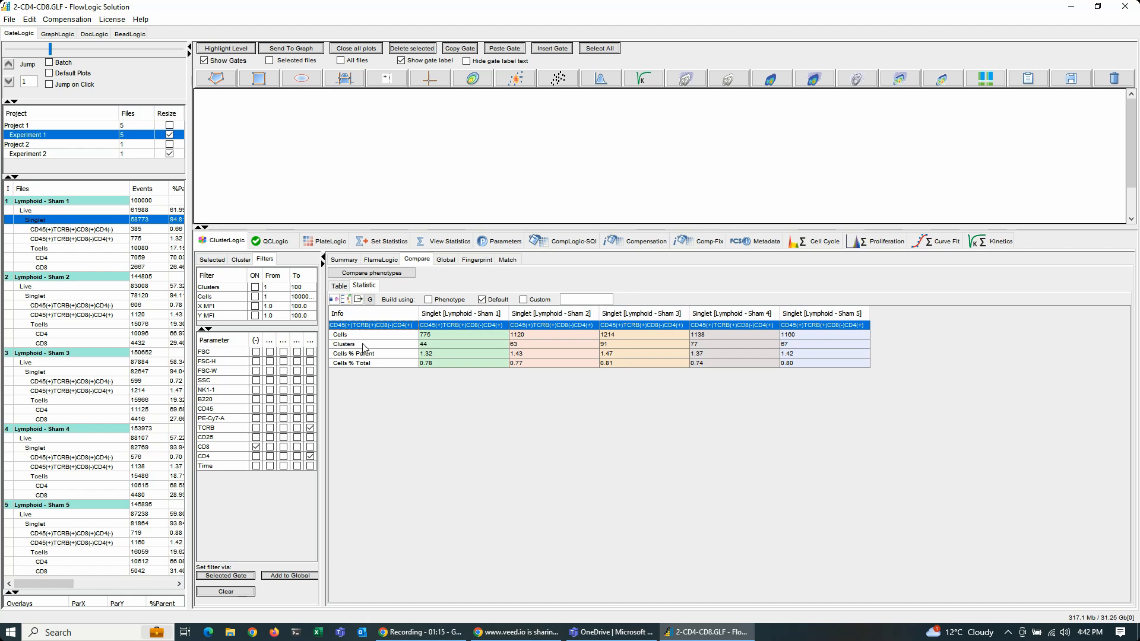
mouse_move(389, 363)
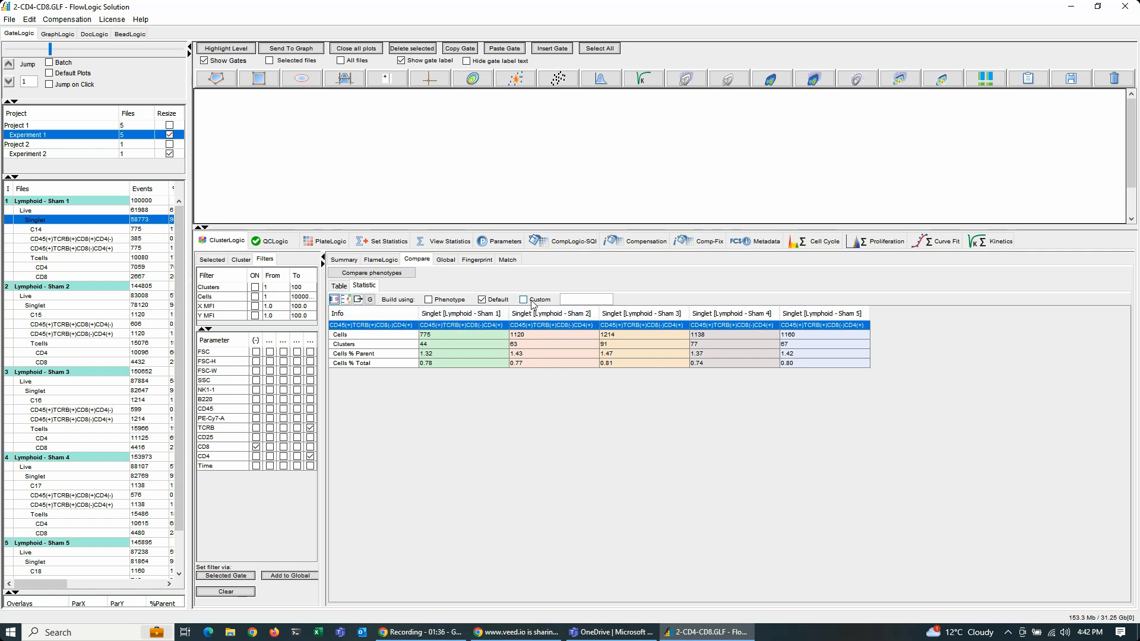
Step: Tick the Custom option to name the extracted CD4+ cluster gates
left_click(524, 298)
type("CD4+")
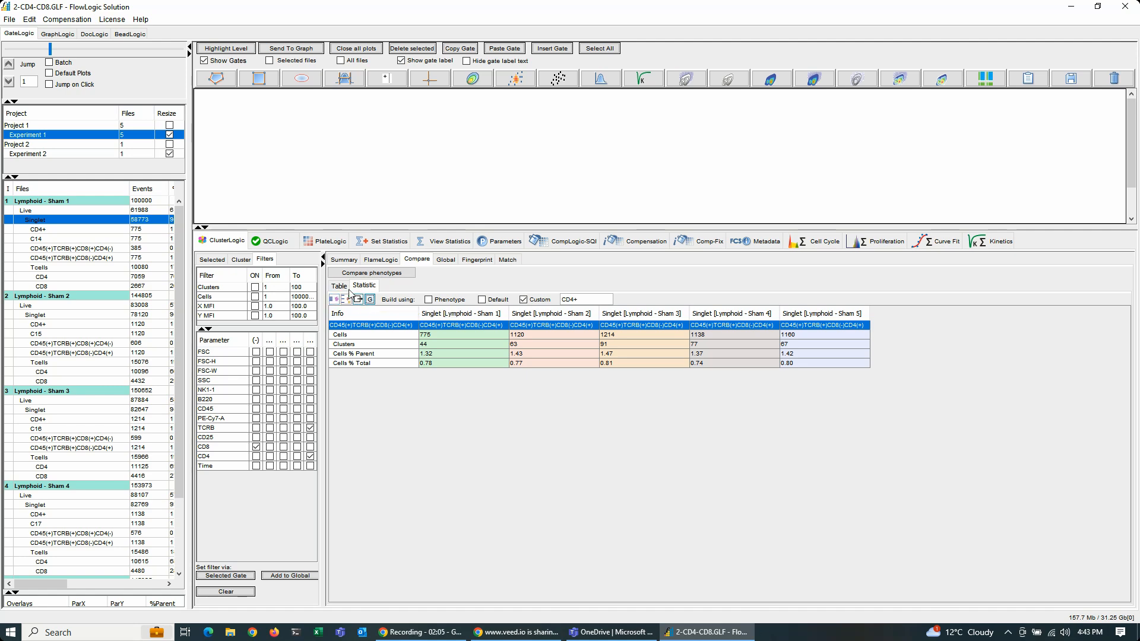
Step: Graph the CD4+ comparison statistics in GraphLogic, then return to GateLogic
left_click(56, 33)
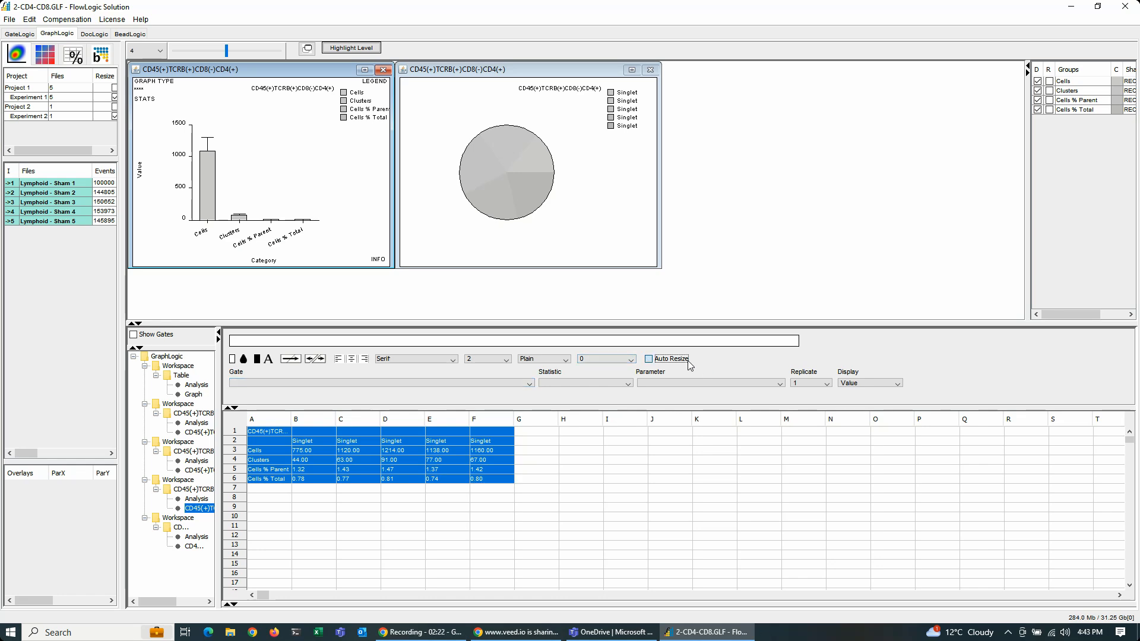
left_click(19, 33)
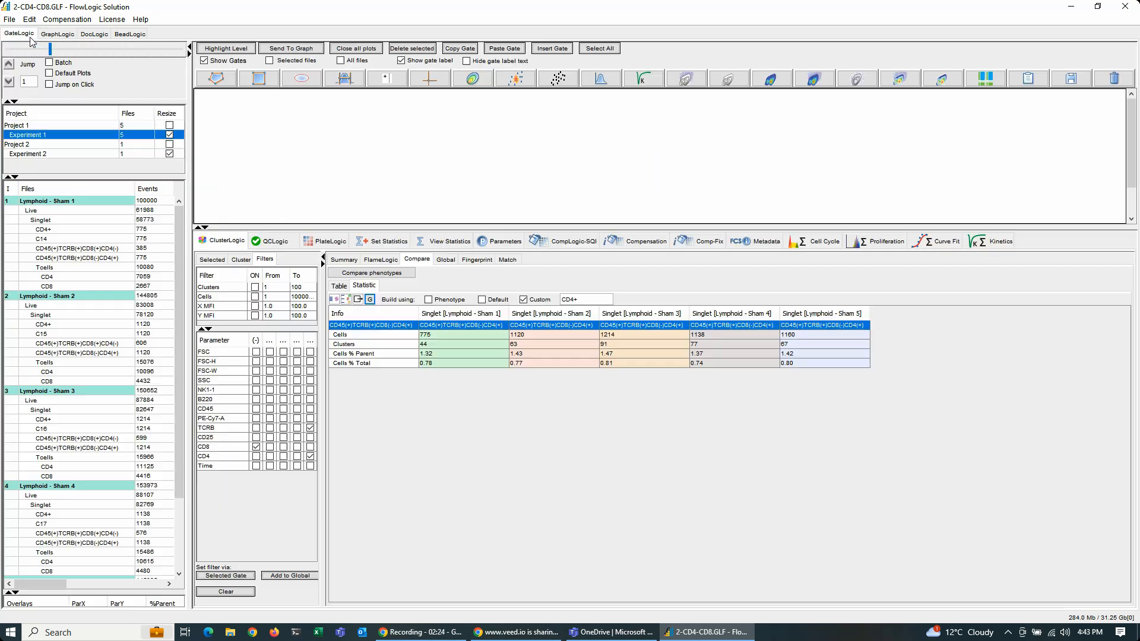